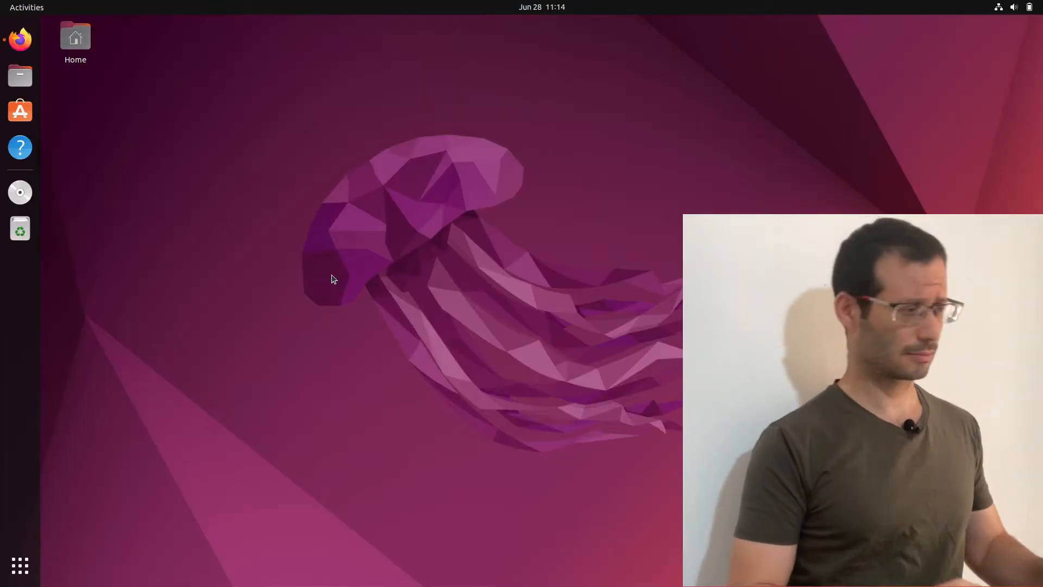
Step: Launch Firefox from the dock
click(20, 39)
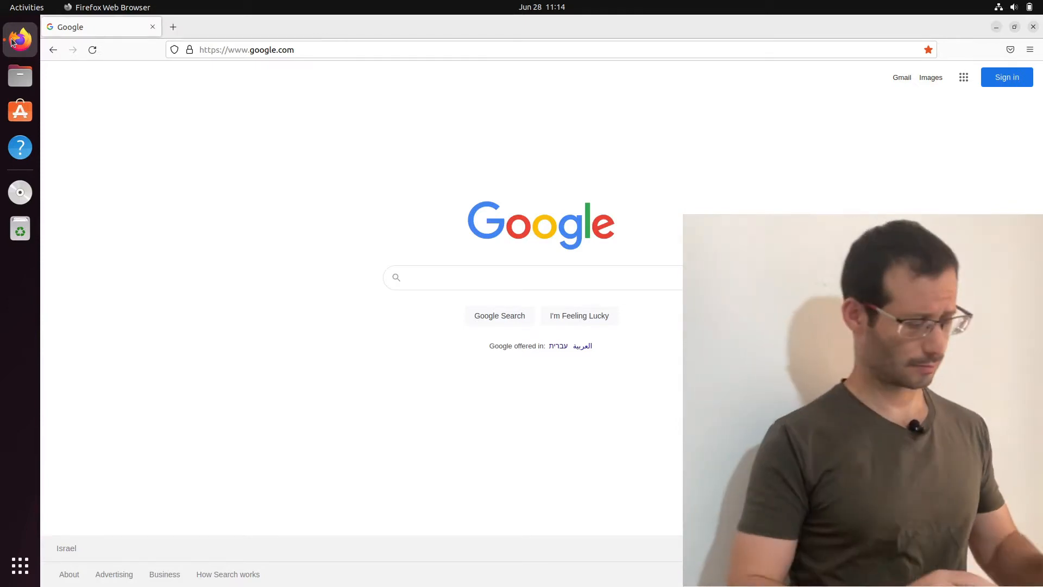
Step: Navigate to code.visualstudio.com in the address bar
text(code.visu)
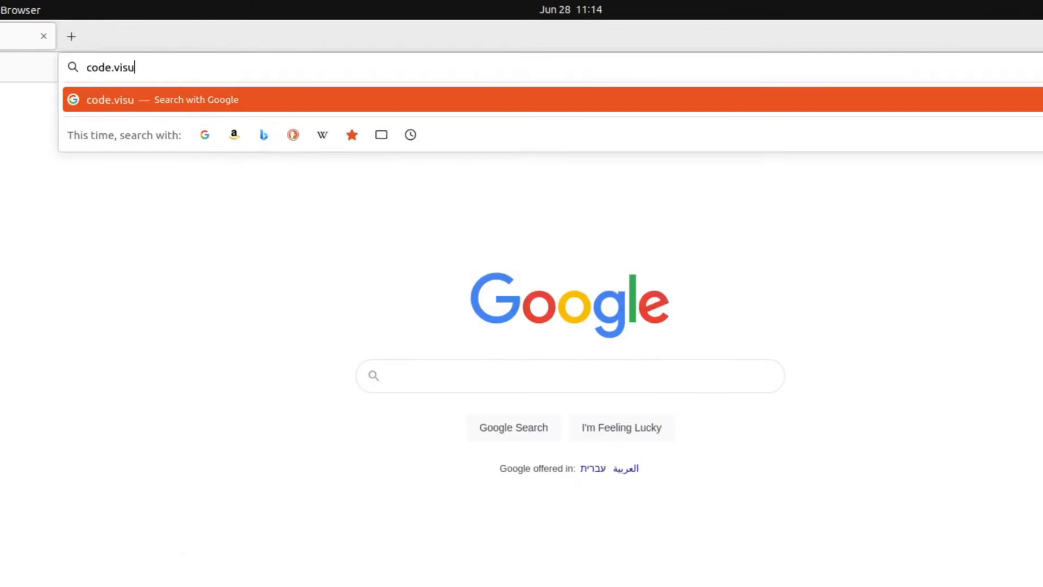
text(alstudio.com)
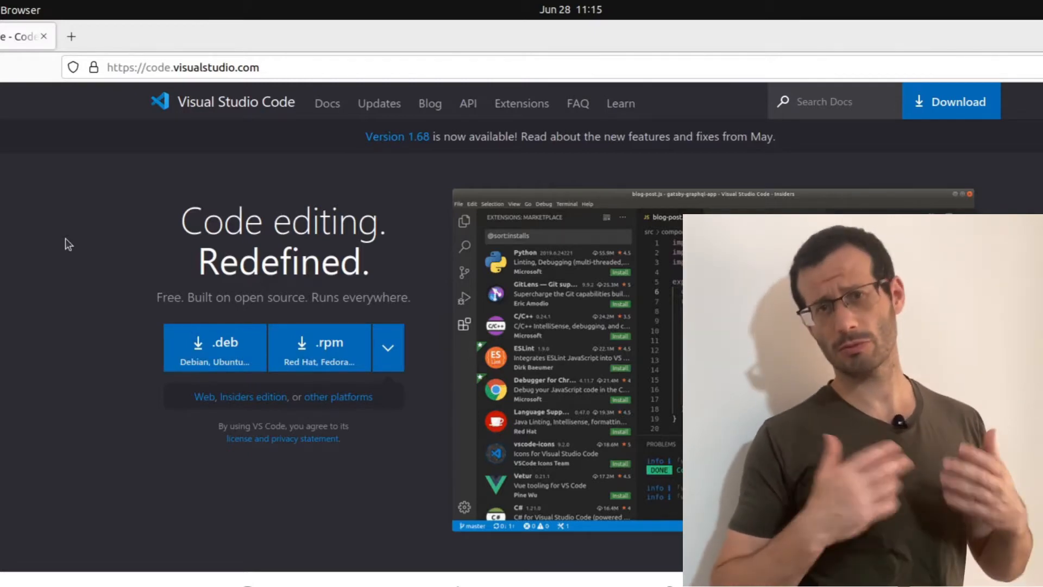
mouse_move(144, 286)
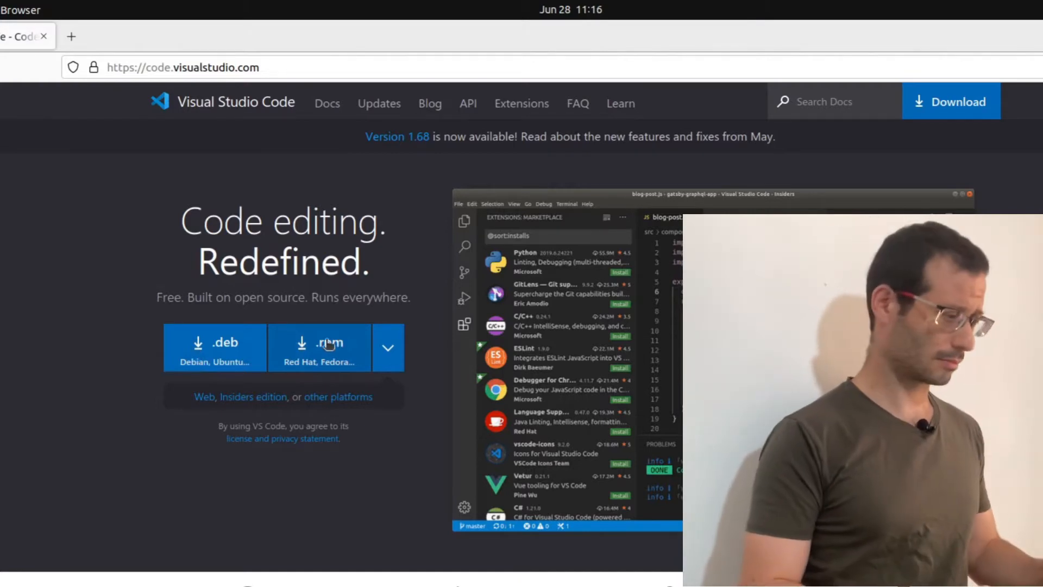
Step: Download the VS Code .deb package for Debian/Ubuntu and minimize Firefox
click(214, 341)
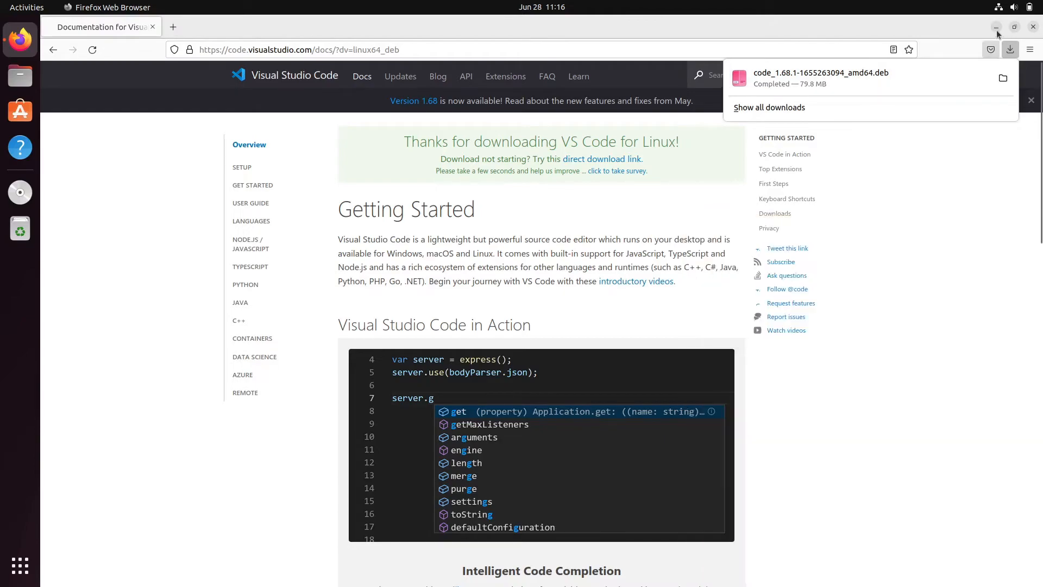
click(19, 566)
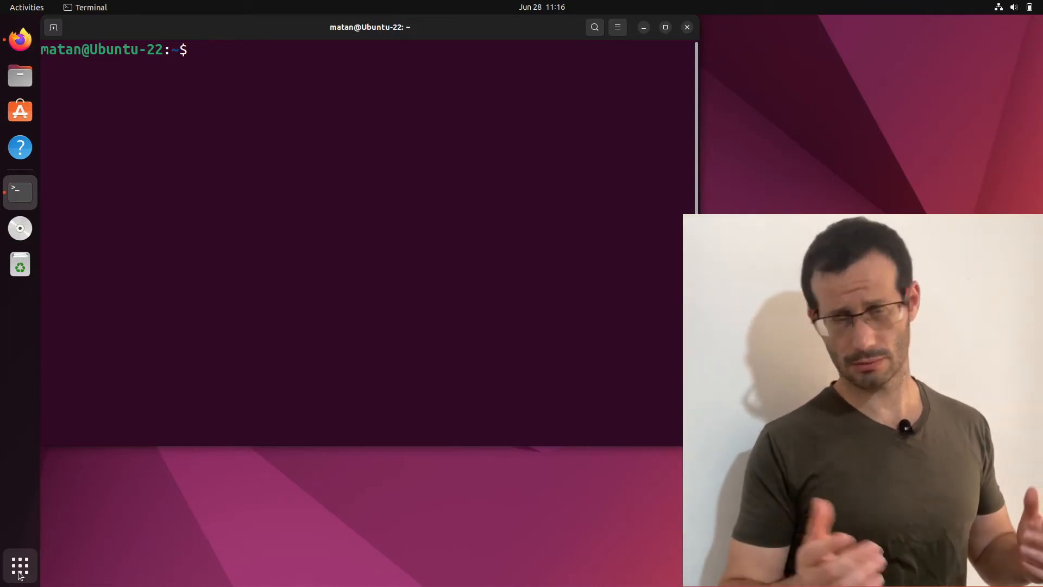
Step: Change into Downloads, list it and select the code_1.68.1 amd64 .deb file name
text(cd Downloads/)
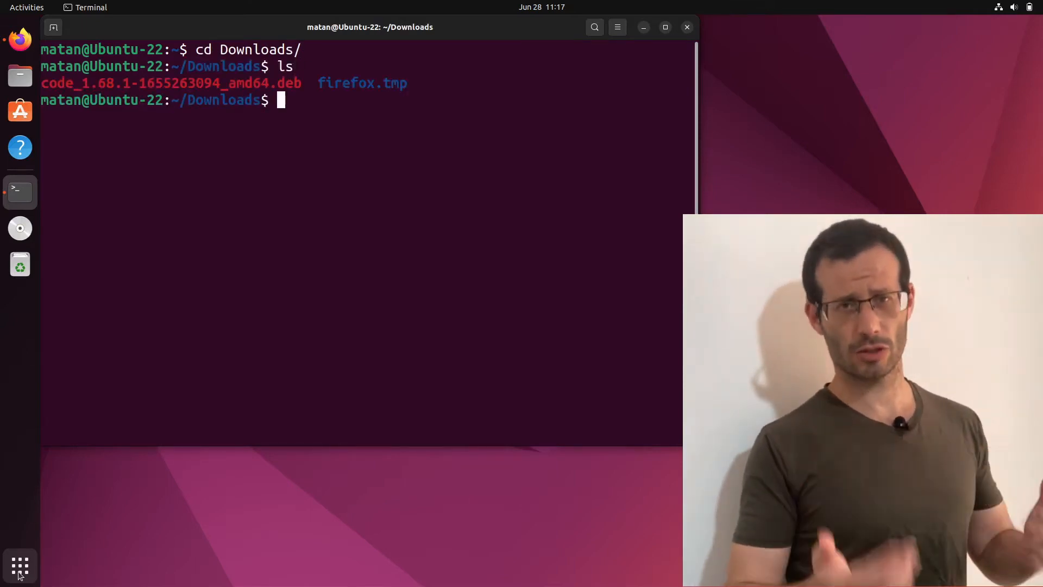
mouse_move(196, 25)
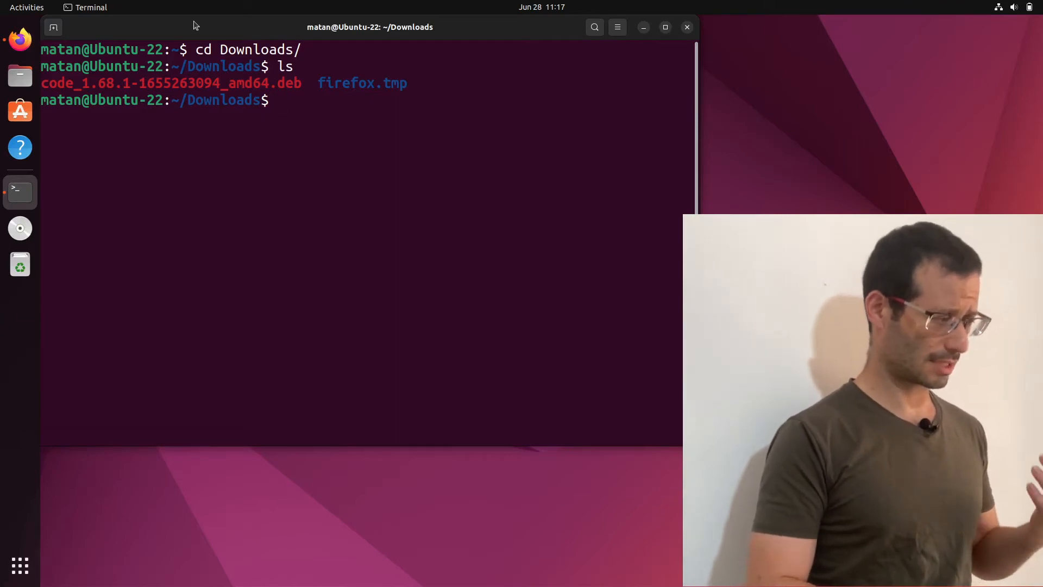
double_click(170, 82)
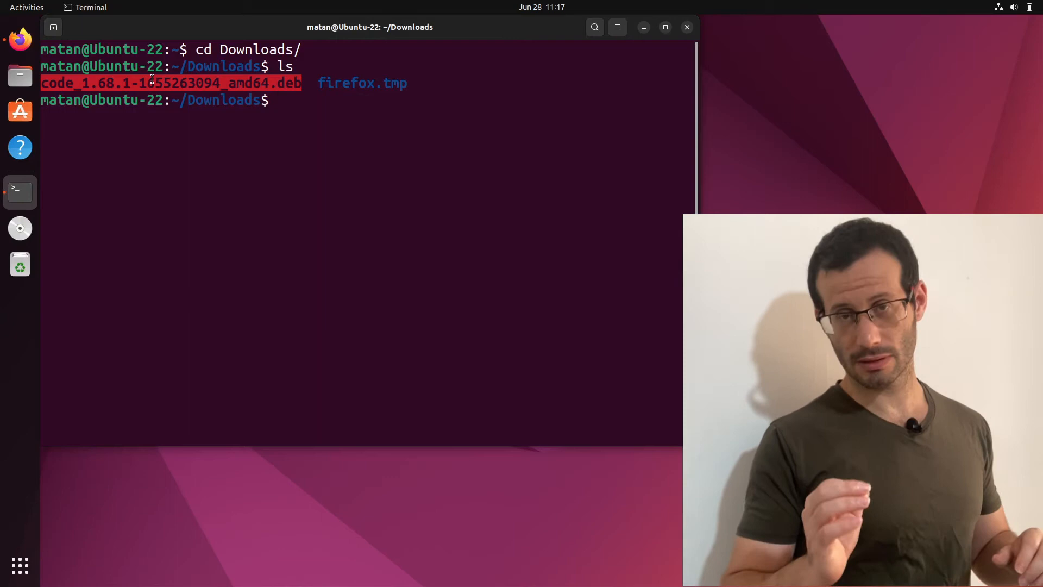
text(sudo)
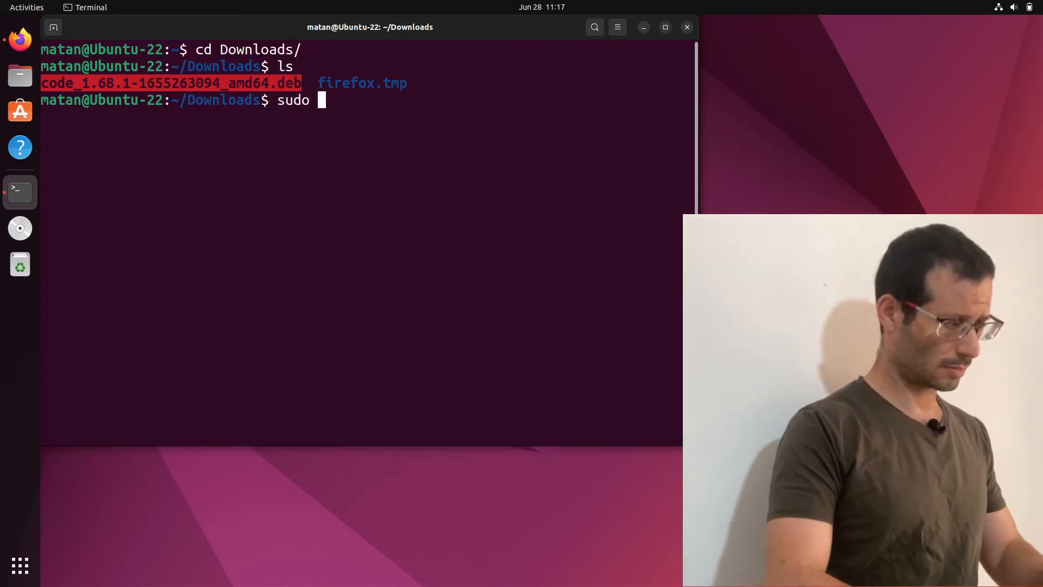
text(apt insta)
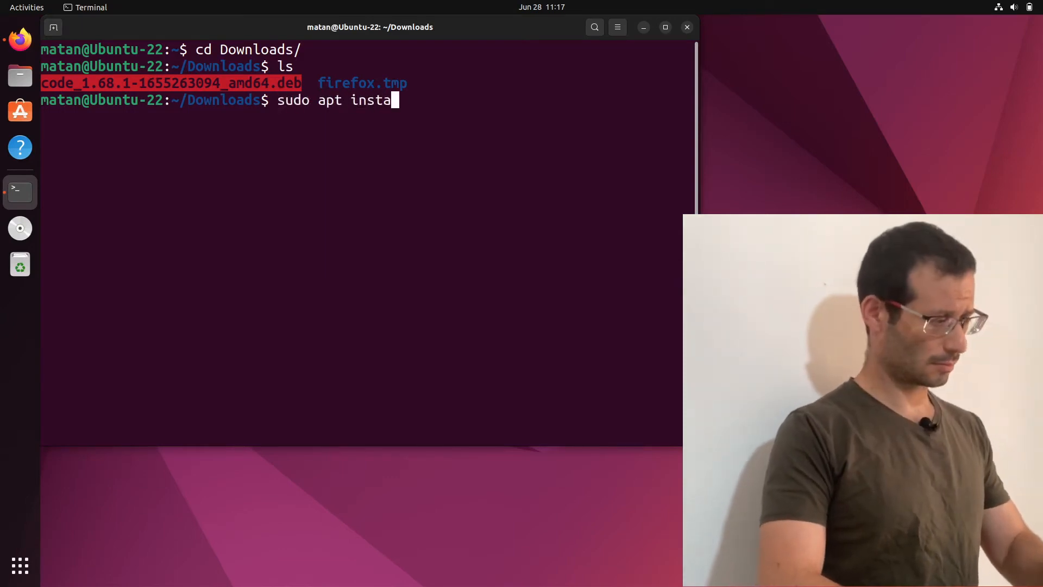
text(ll)
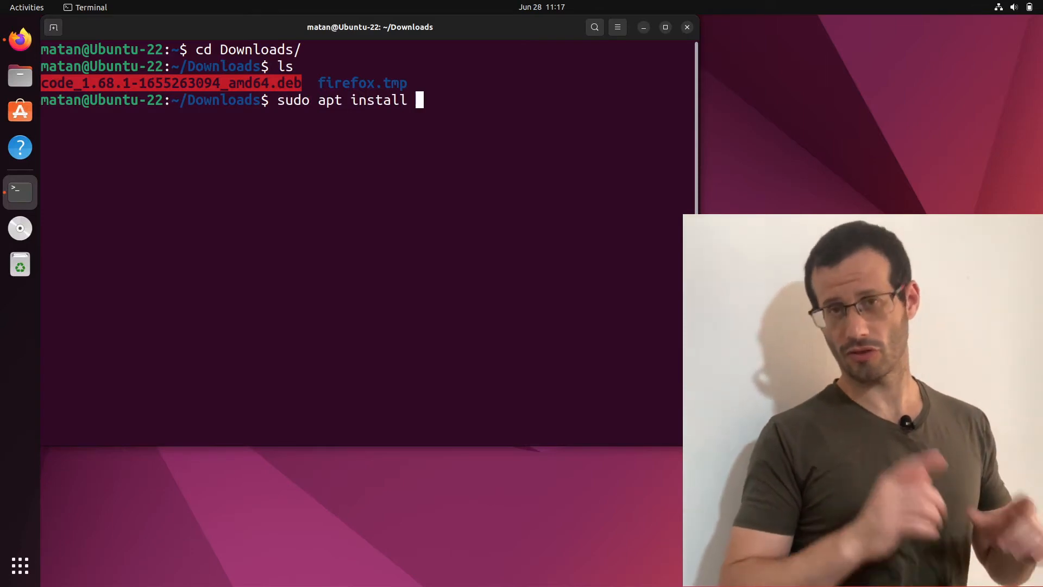
text(./)
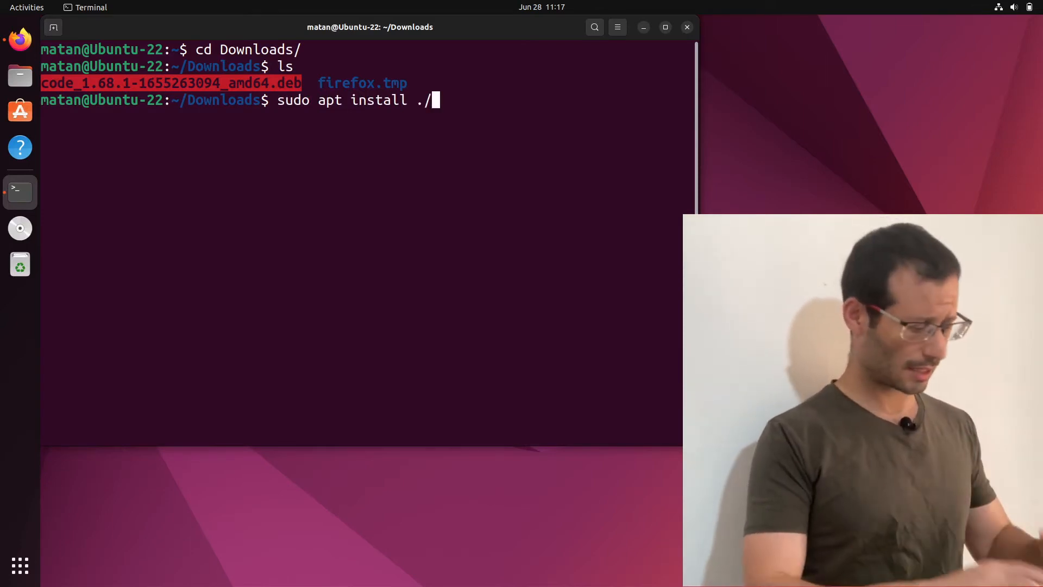
text(code_1.68.1-1655263094_amd64.deb)
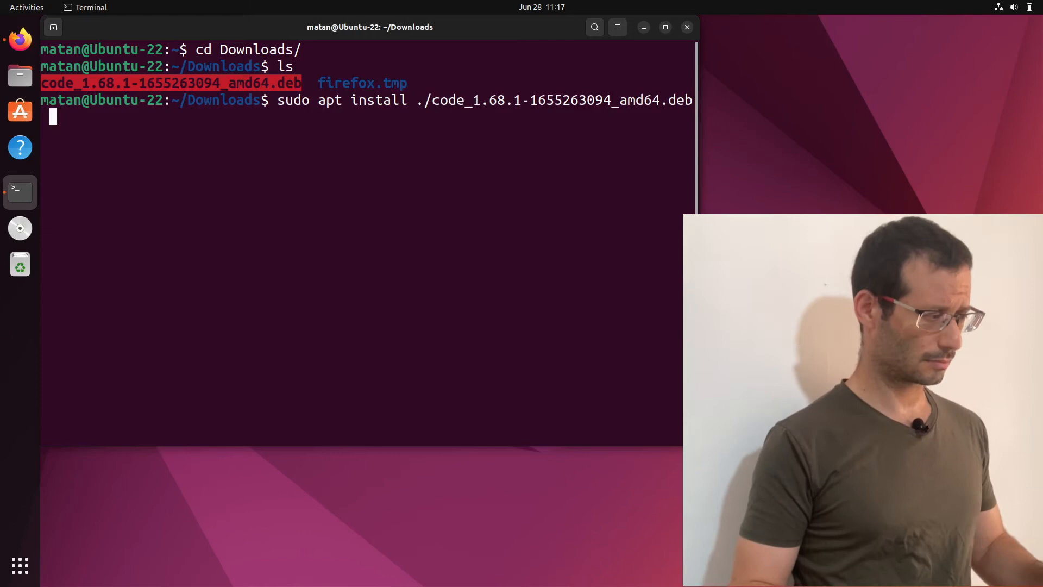
key(Return)
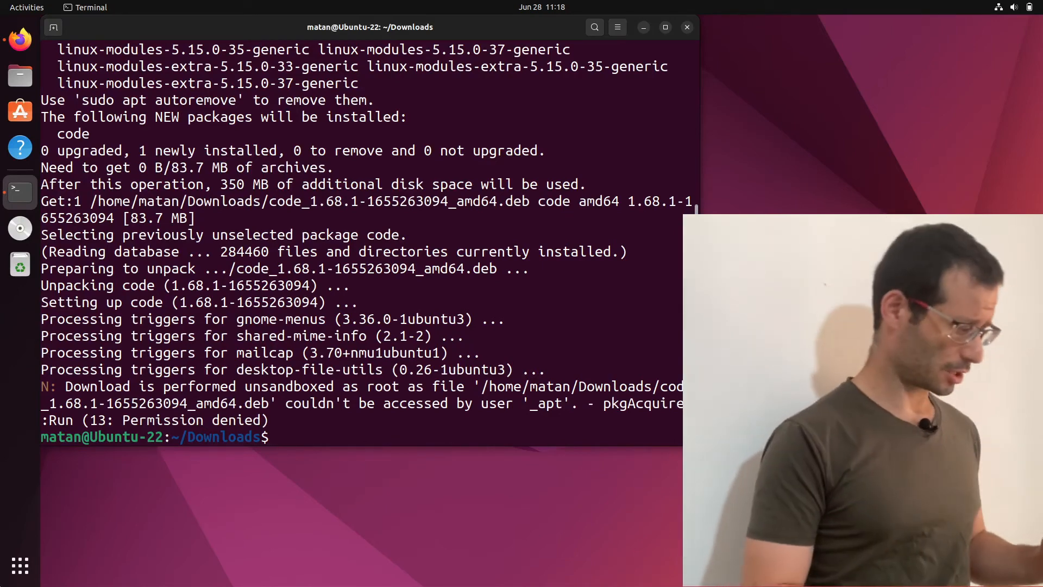
click(19, 566)
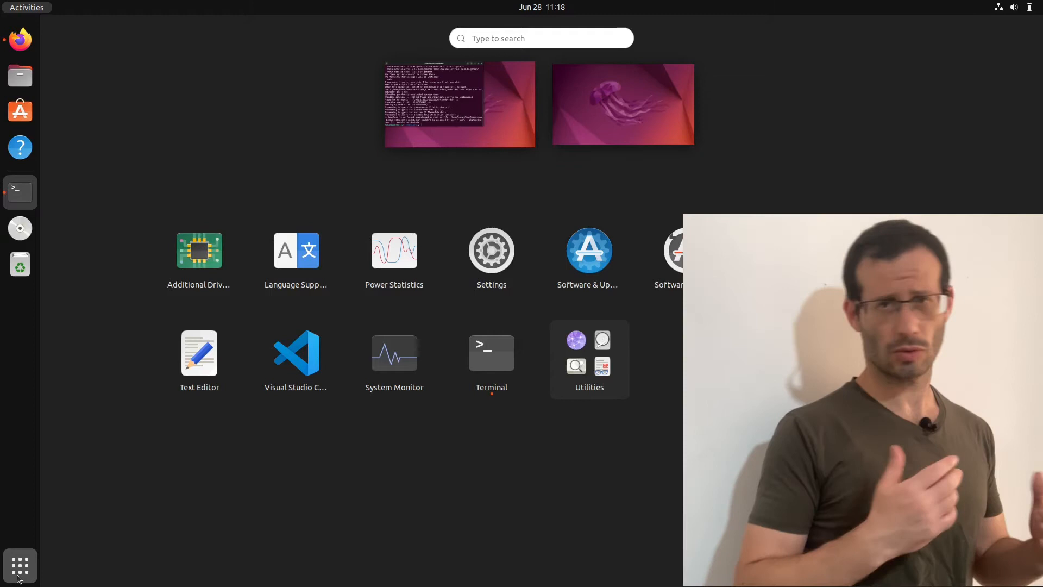
Step: Search the applications overview for 'code' to confirm VS Code is installed
text(col)
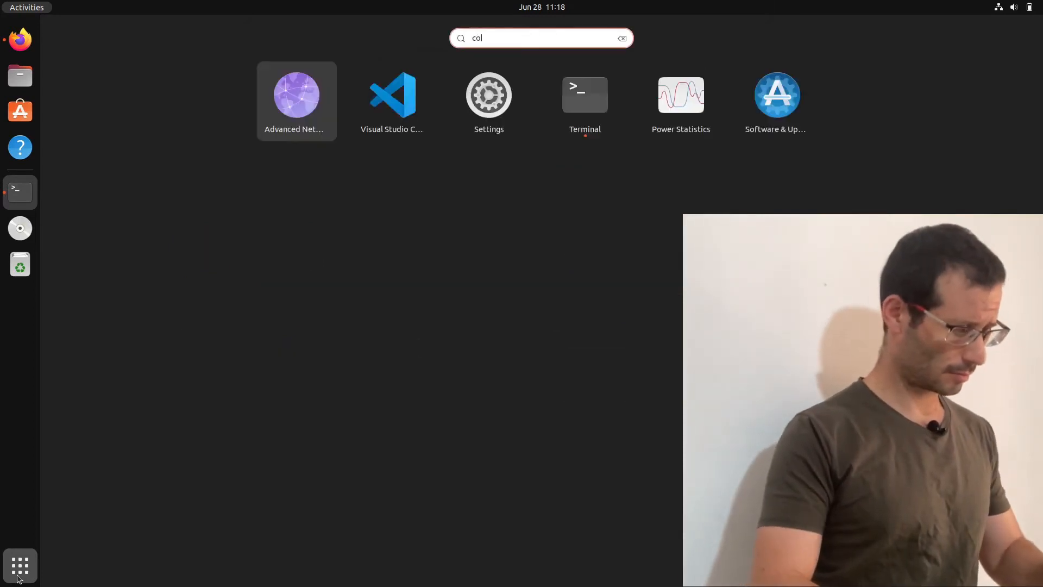
text(de)
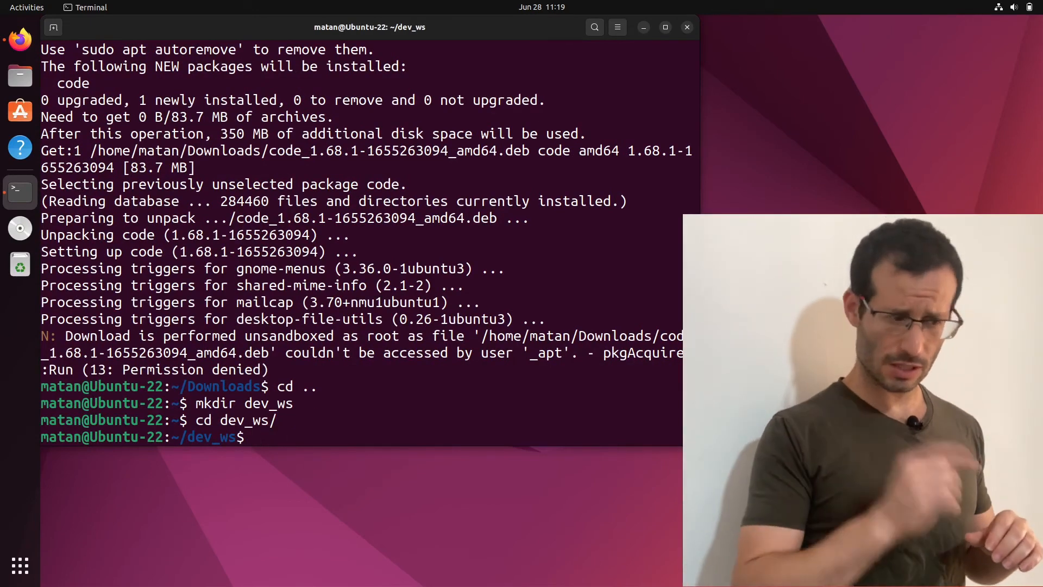
Step: Create and enter the dev_ws folder, then launch VS Code there with code
text(cdo)
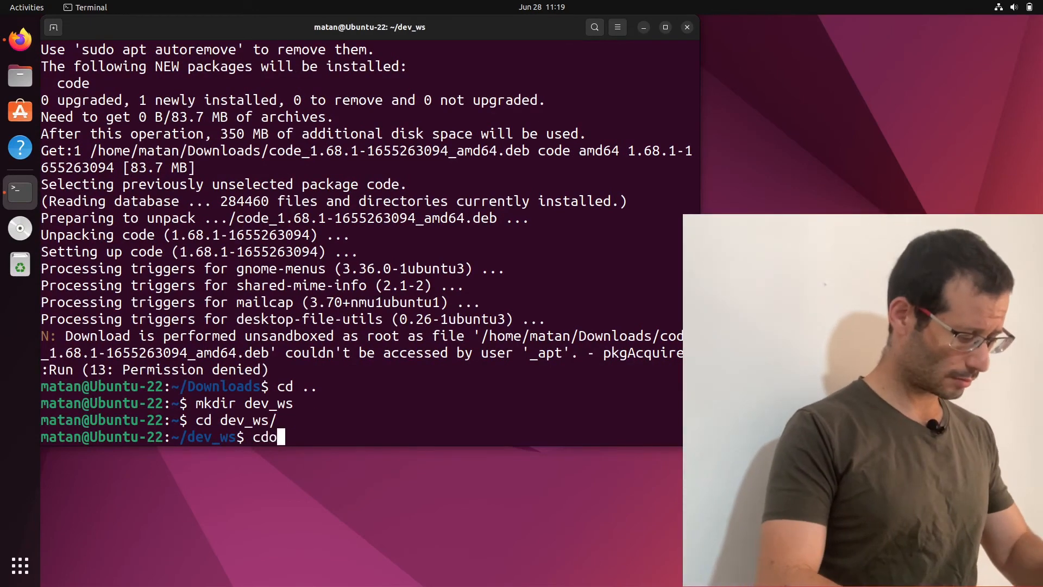
text(code)
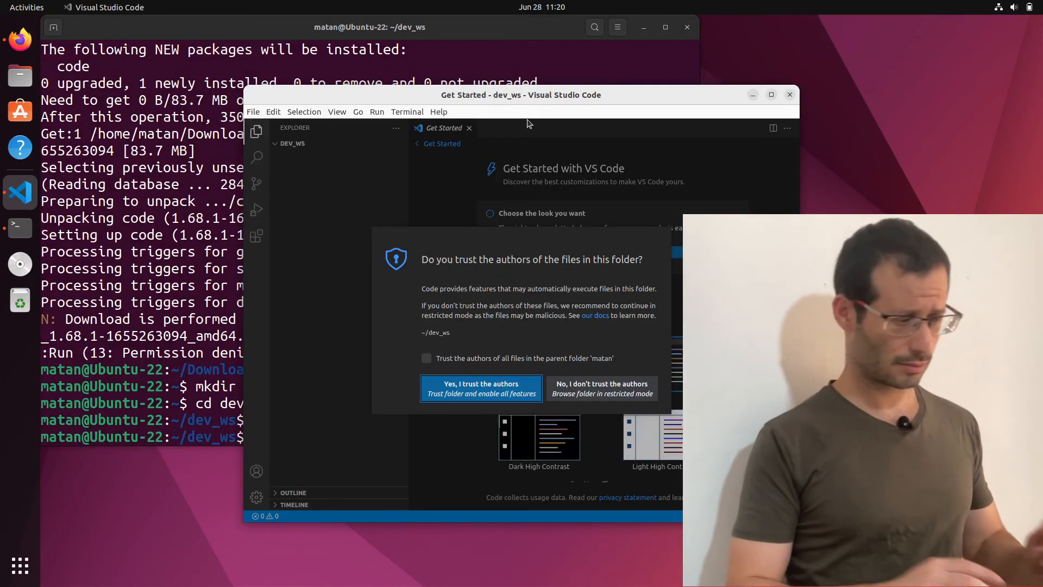
Step: Trust dev_ws and all files in its parent folder, enabling all features
click(426, 357)
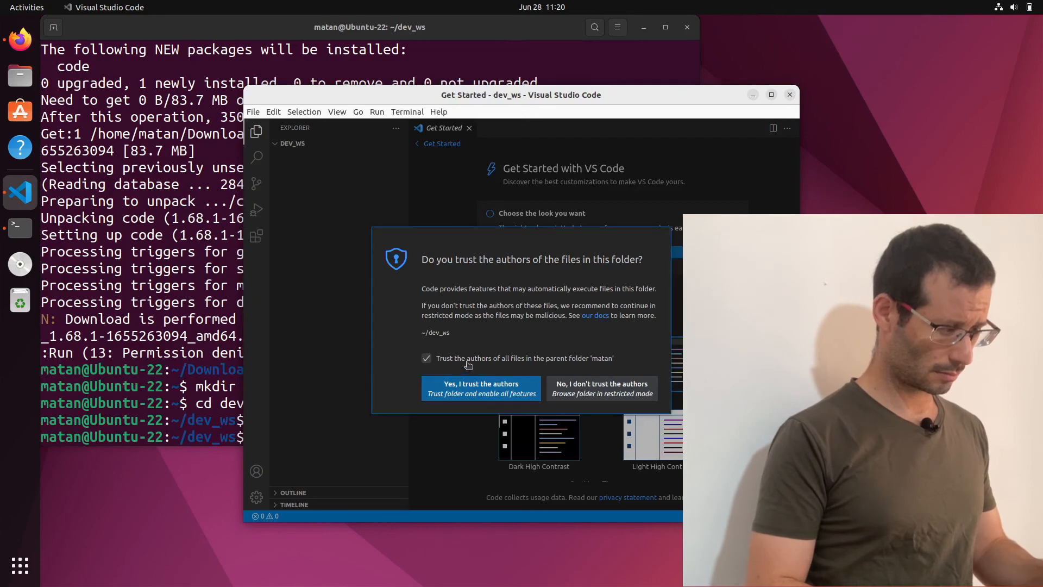
click(480, 388)
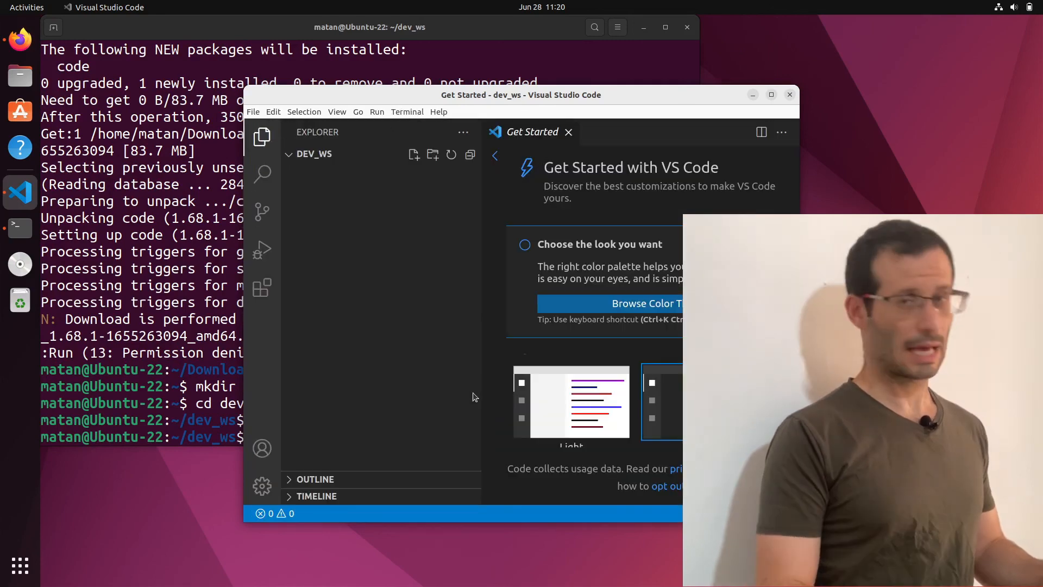